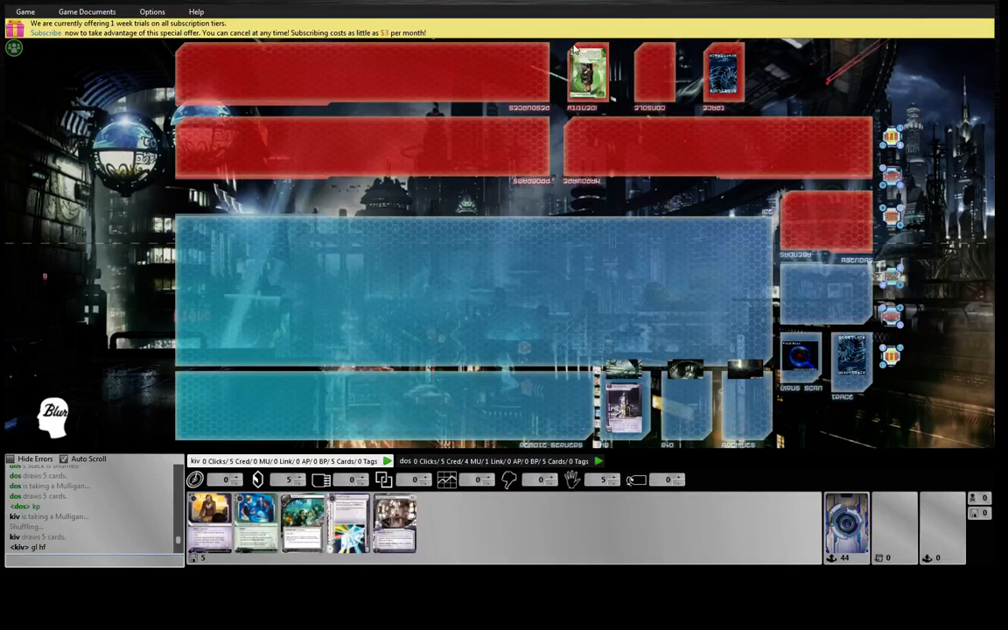
mouse_move(520, 280)
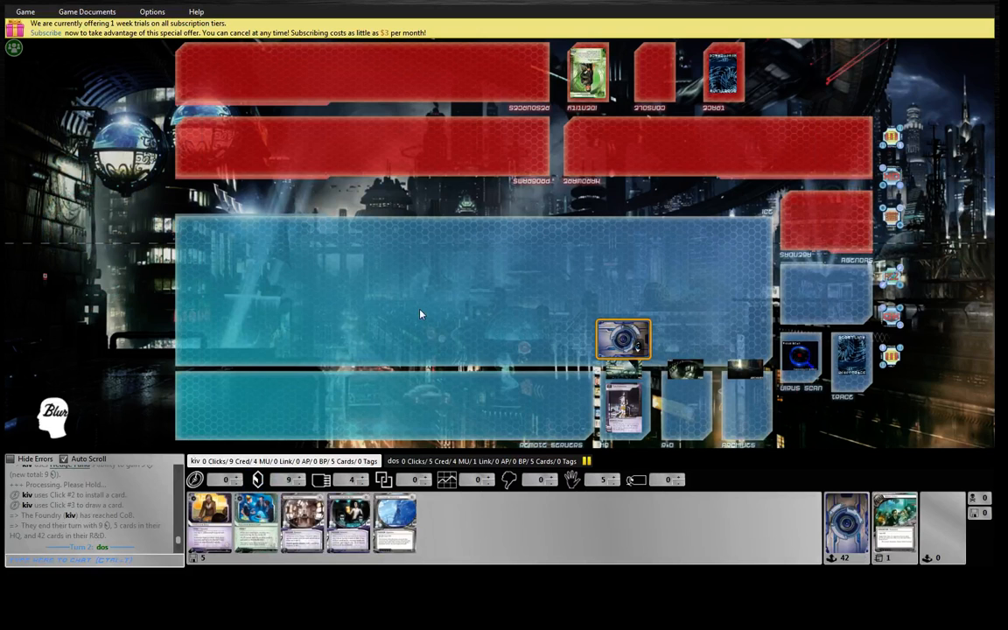
mouse_move(417, 312)
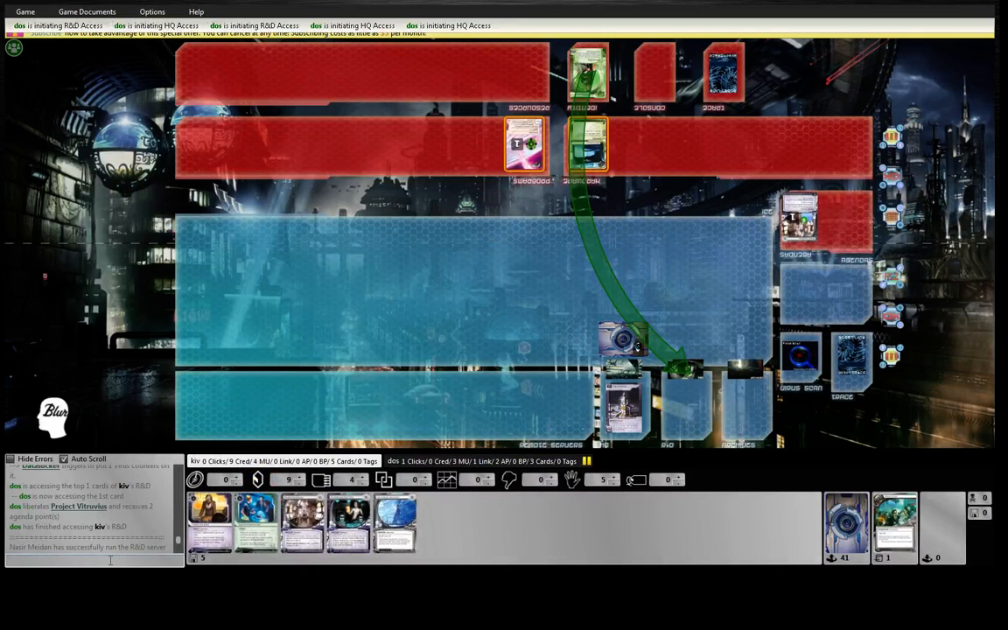
- Note in chat that the R&D access 'should be 2 cards'
type("should be 2 cards")
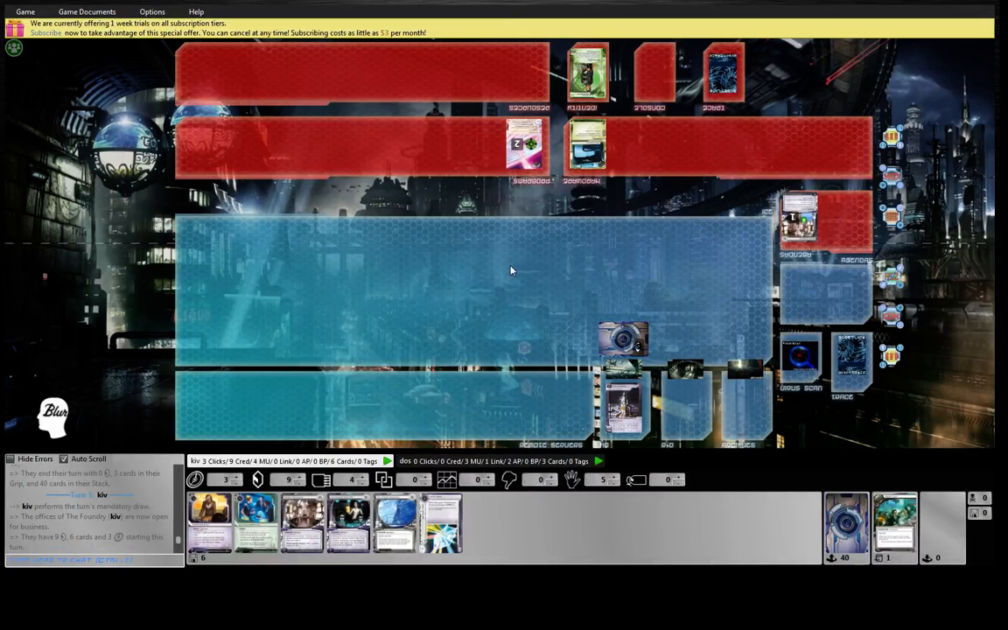
mouse_move(490, 308)
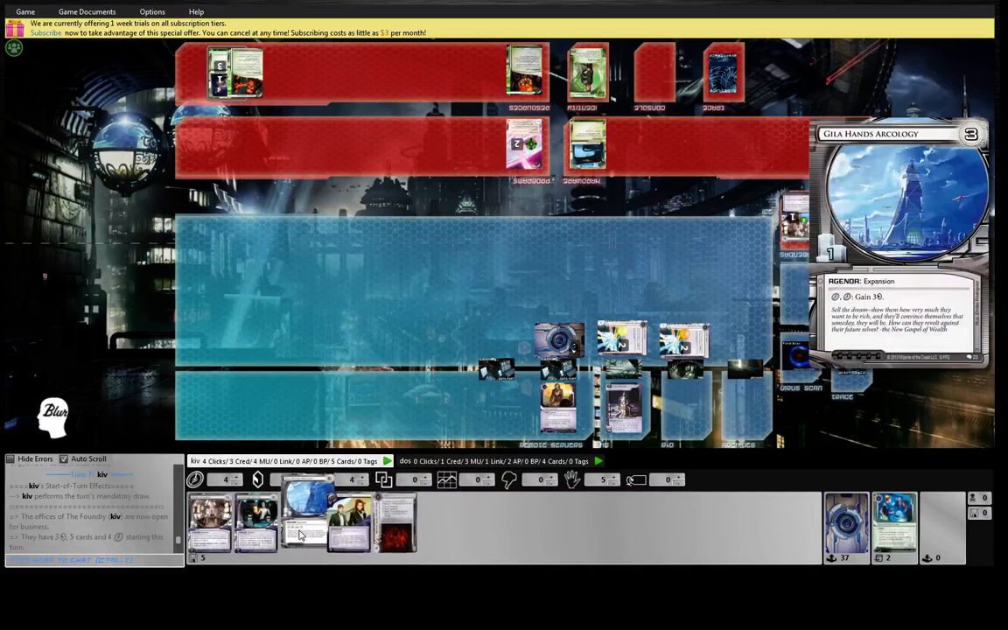
- Select the Gila Hands Arcology agenda and score it into the scored area
left_click(305, 522)
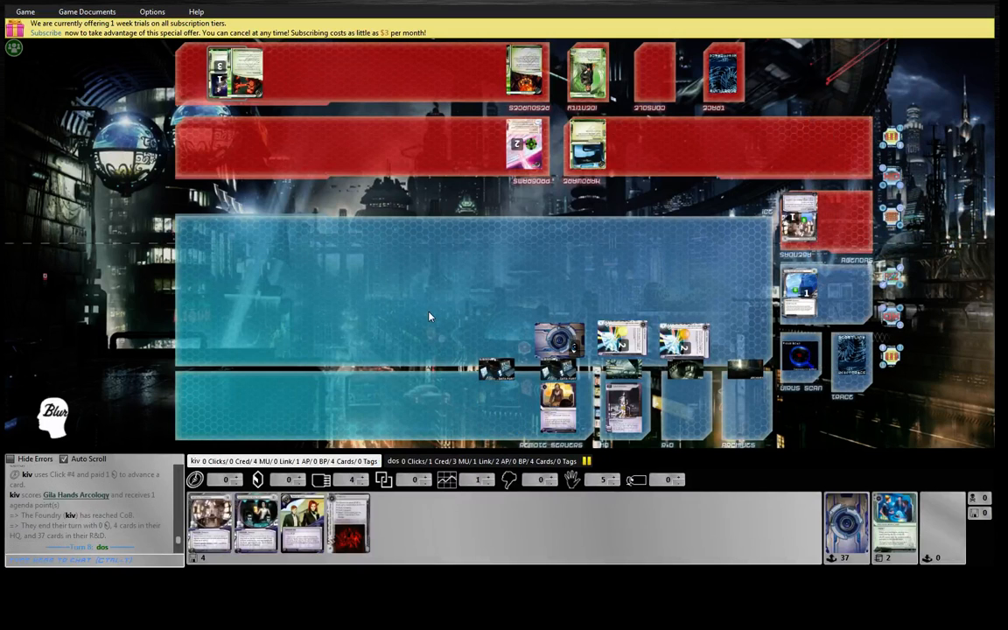
mouse_move(805, 294)
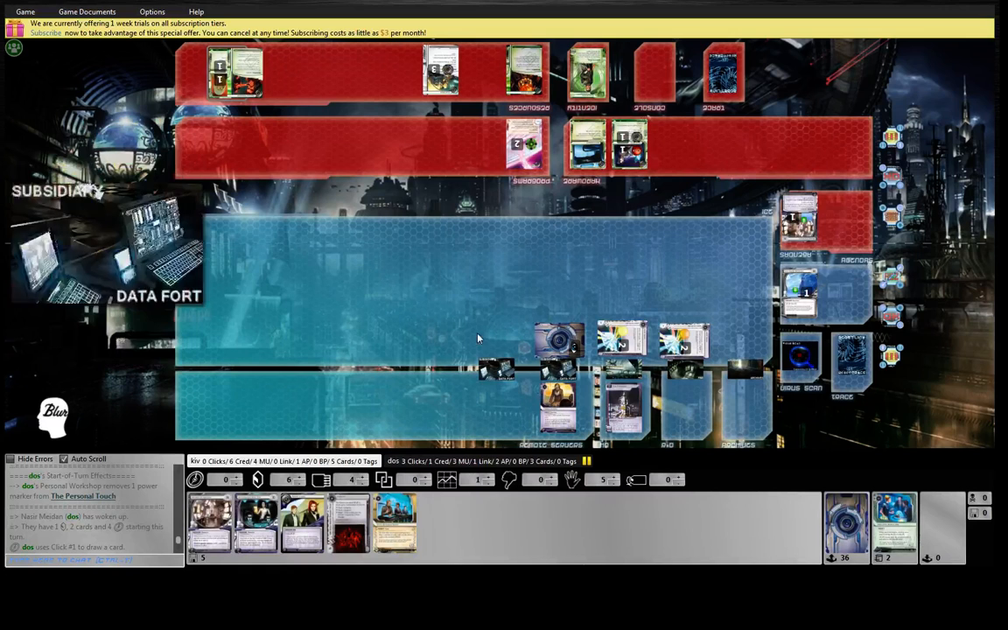
mouse_move(494, 305)
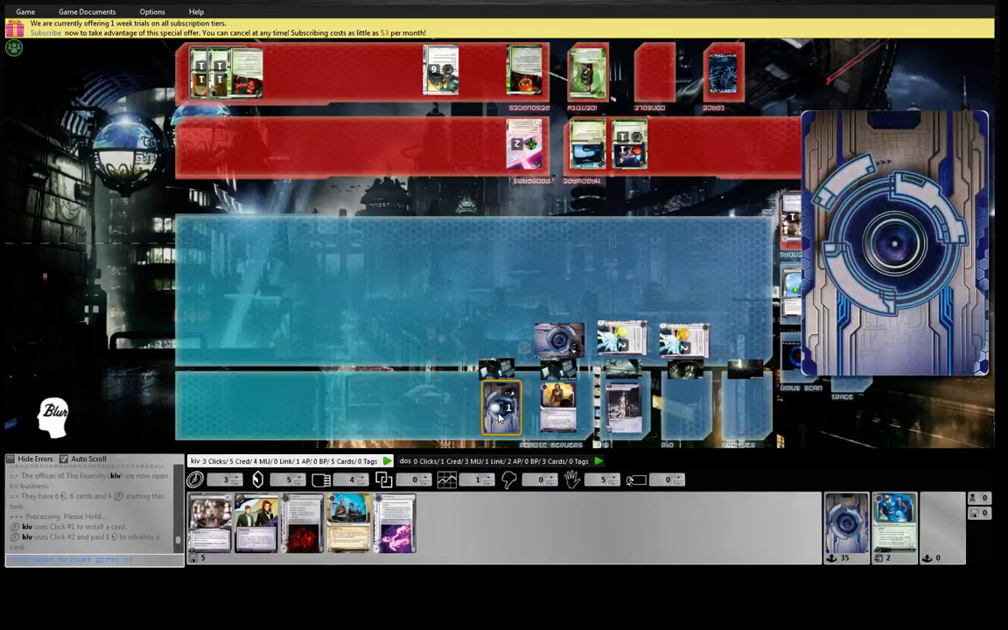
left_click(501, 410)
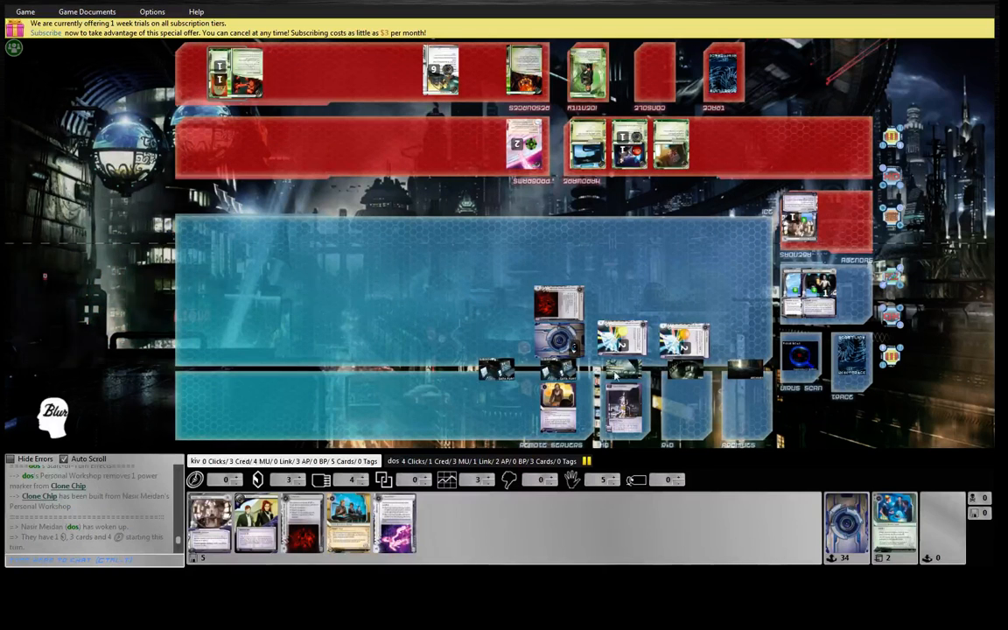
mouse_move(679, 427)
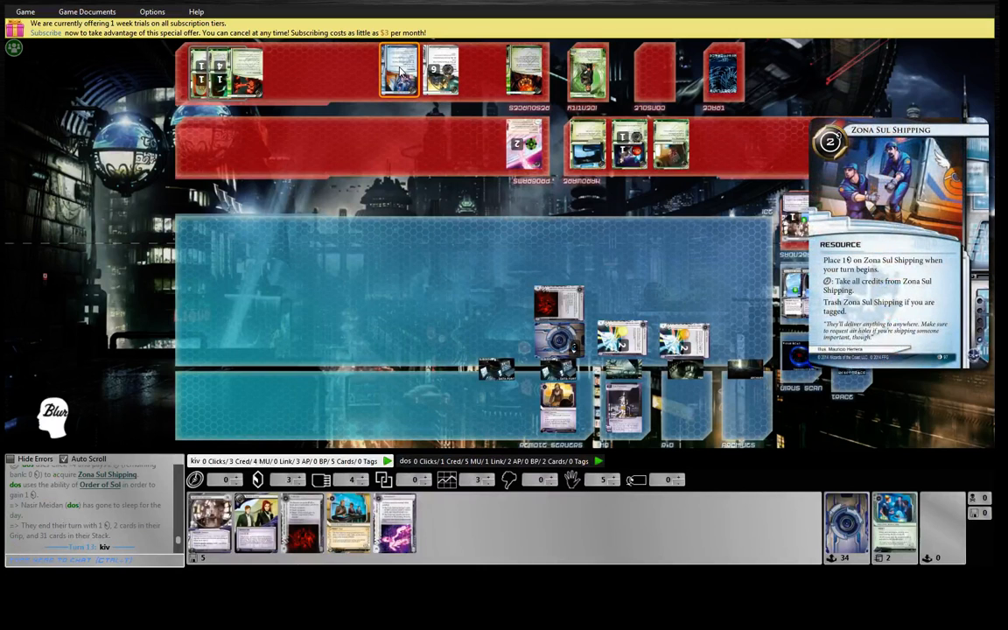
mouse_move(441, 255)
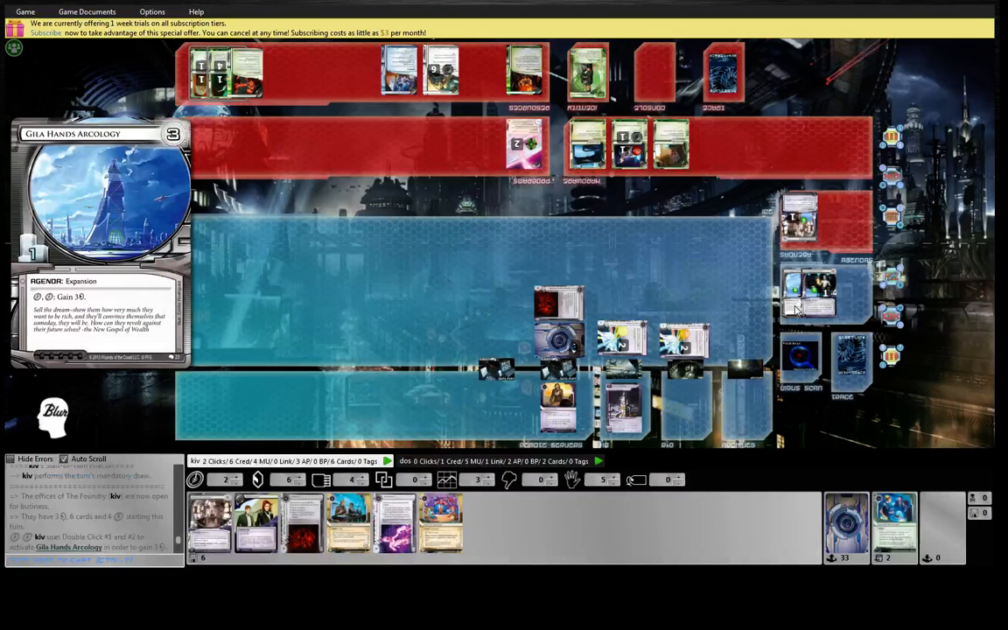
- Trigger Gila Hands Arcology's click ability to gain credits
double_click(809, 294)
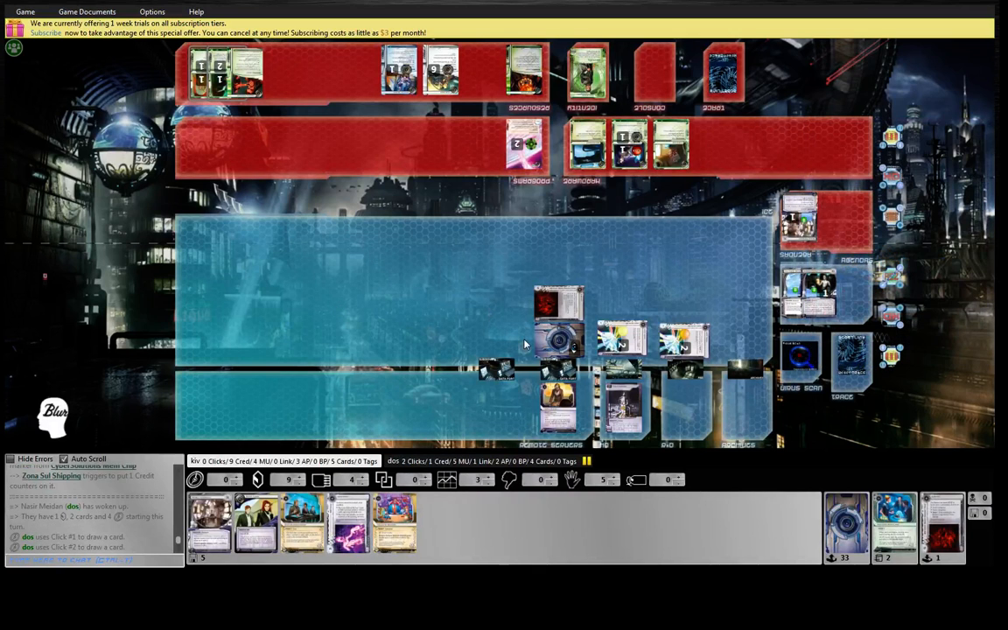
mouse_move(423, 287)
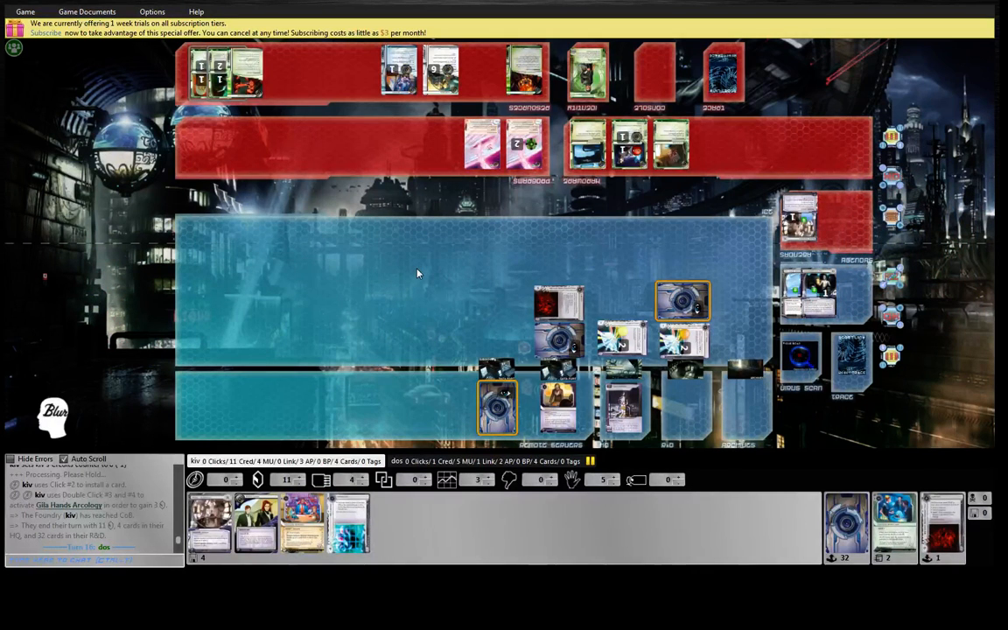
mouse_move(427, 259)
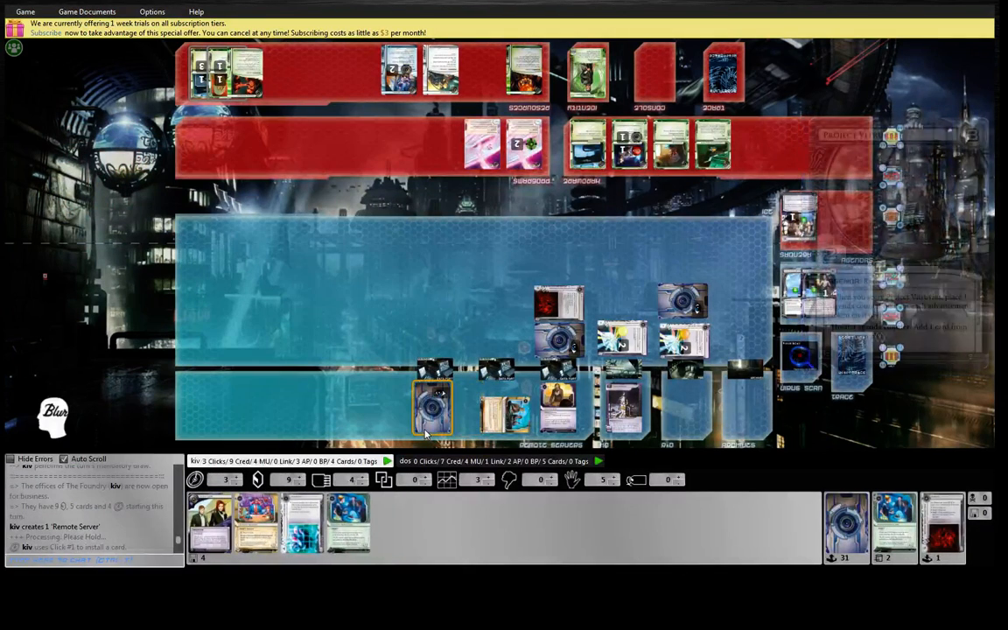
- Select the newly installed remote card and advance it twice
left_click(431, 410)
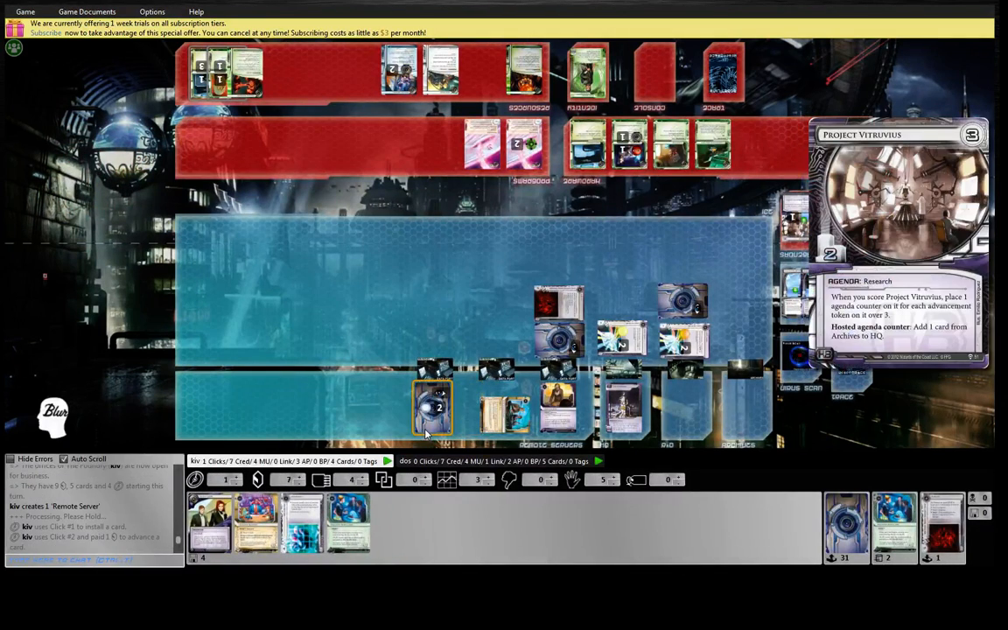
left_click(430, 407)
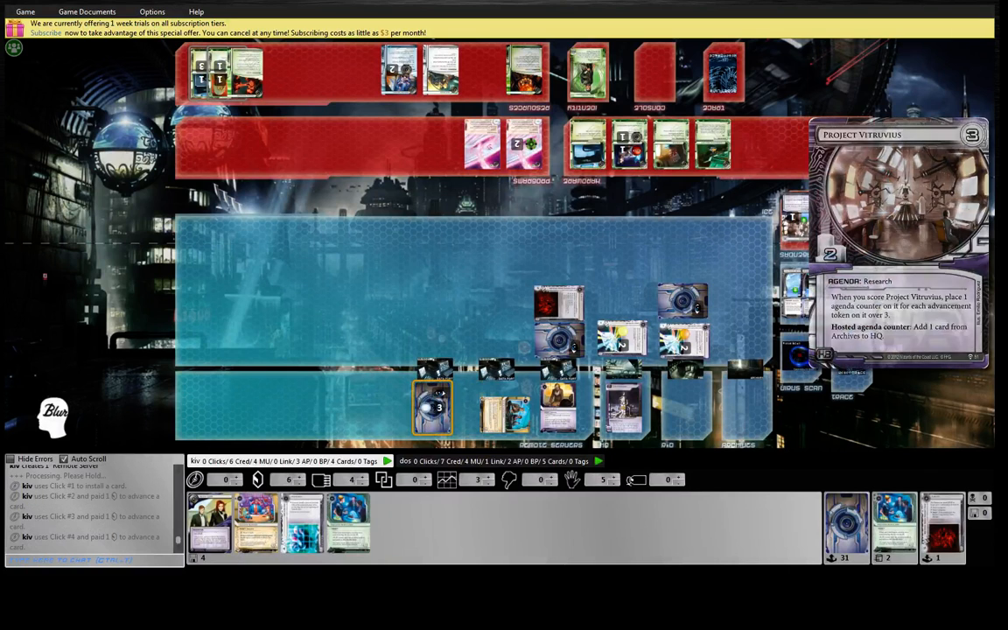
left_click(431, 407)
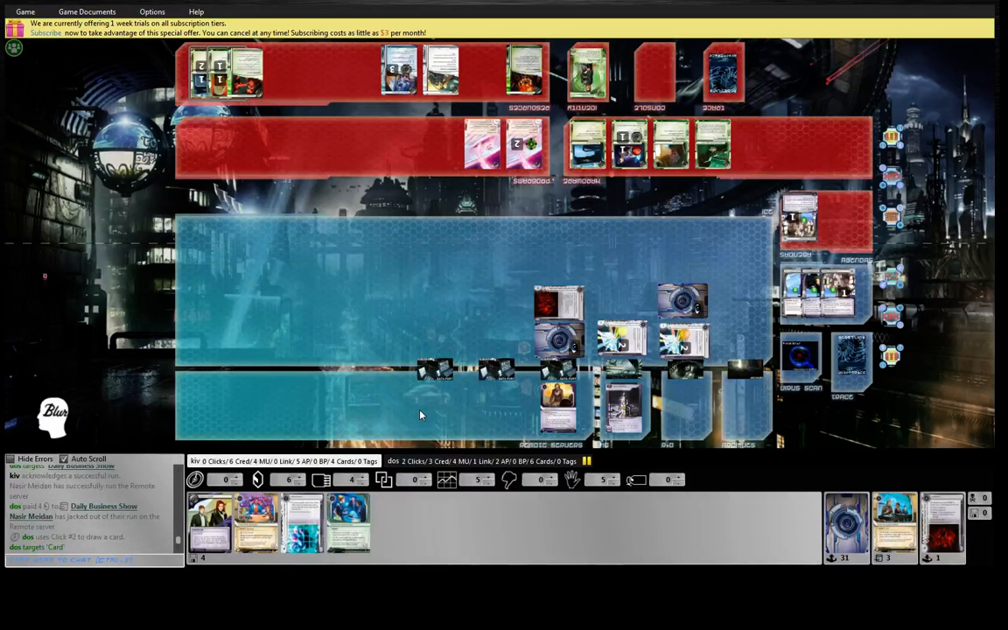
mouse_move(525, 74)
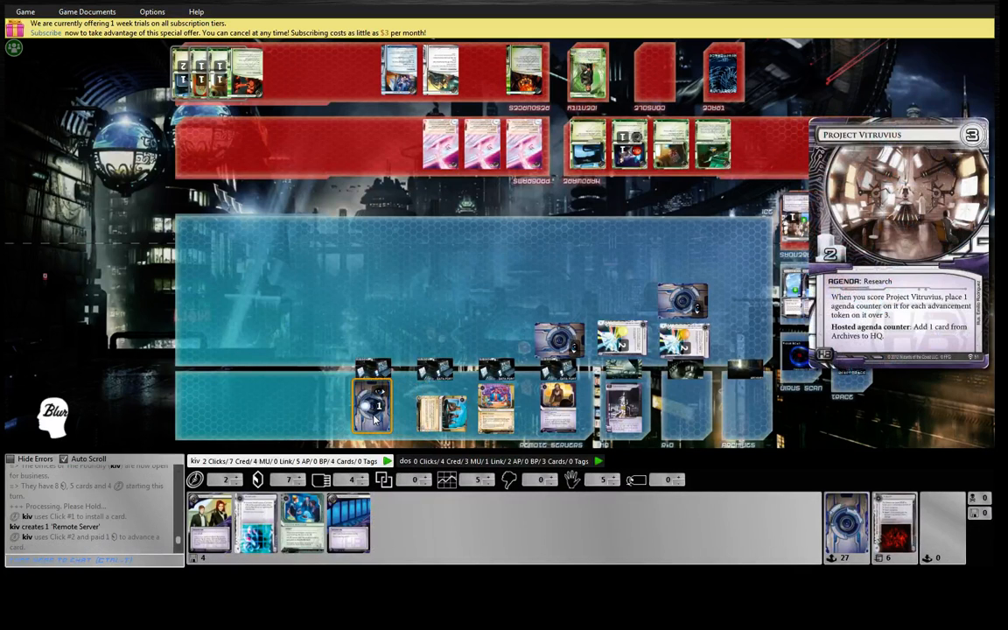
- Review Project Vitruvius, then bring up the Architect ice card's full text
left_click(369, 403)
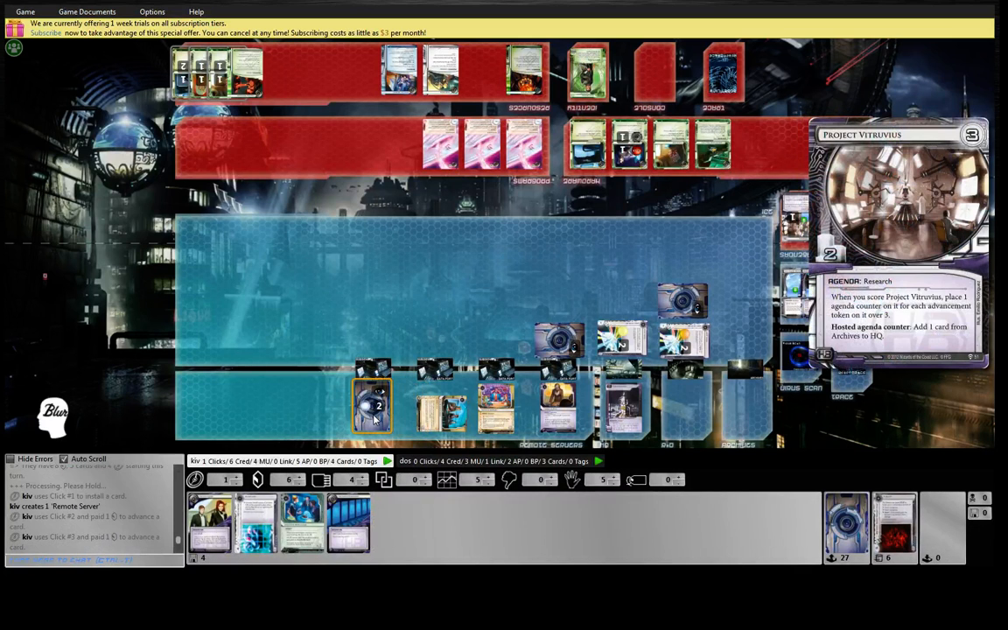
left_click(370, 406)
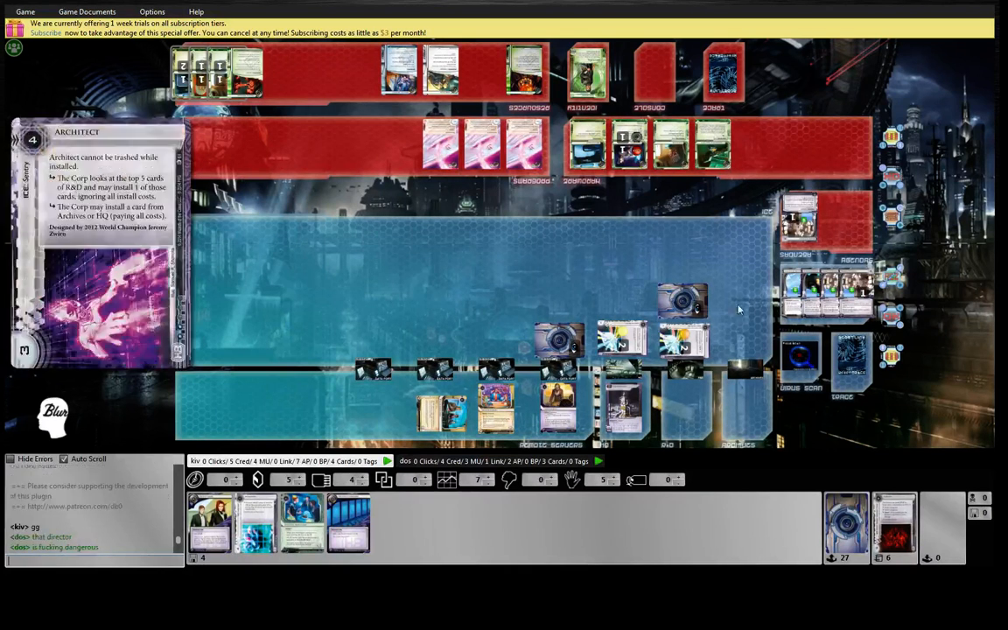
mouse_move(815, 312)
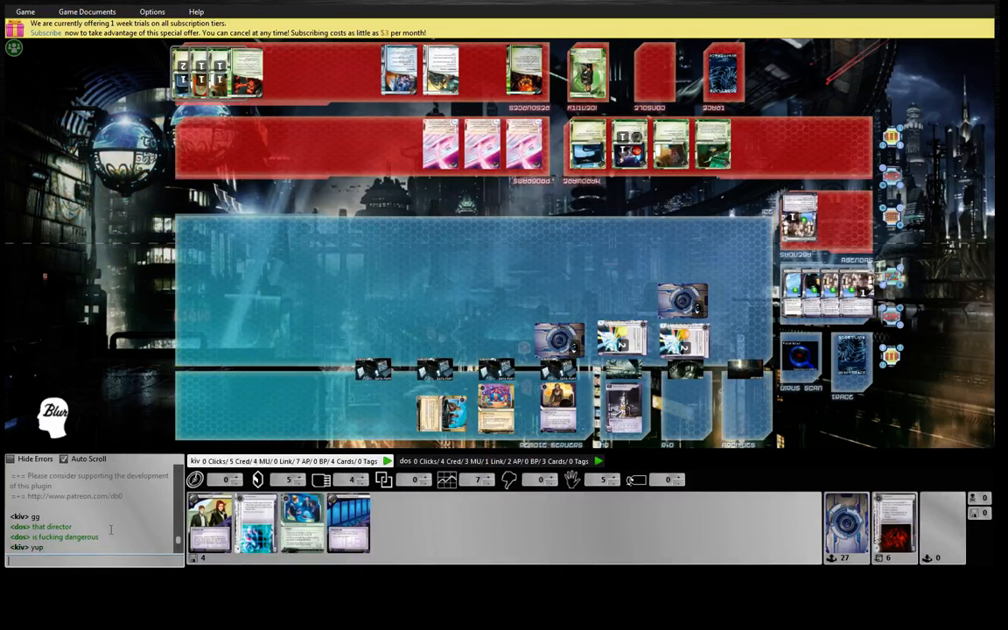
mouse_move(826, 295)
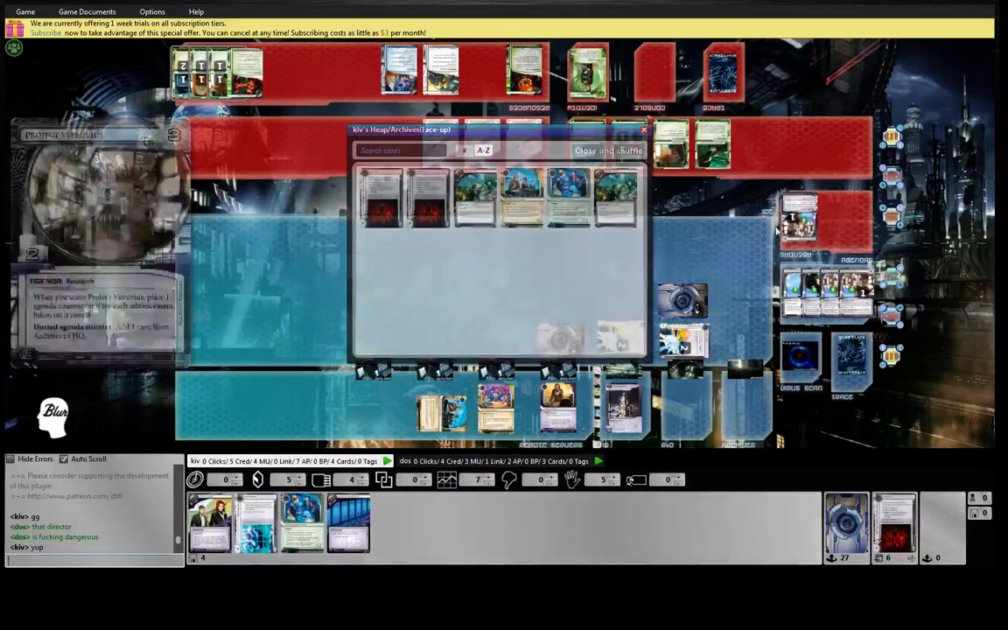
left_click(609, 150)
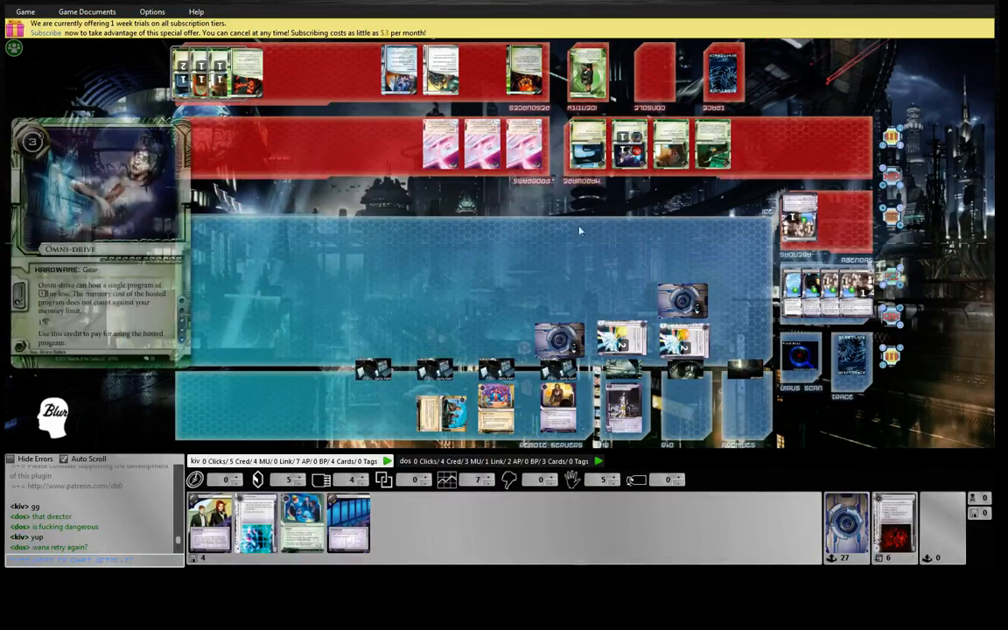